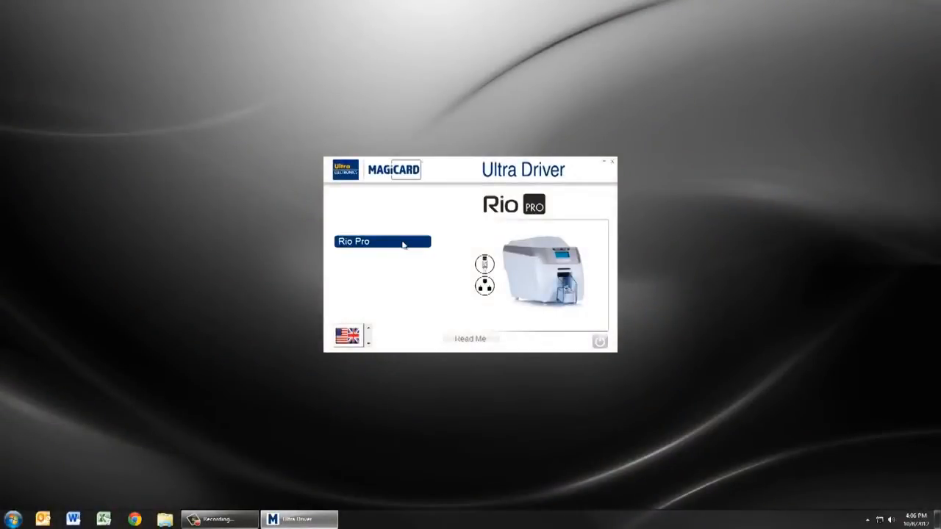
# Choose the Rio Pro printer model and go to its Install Software page.
pyautogui.click(382, 241)
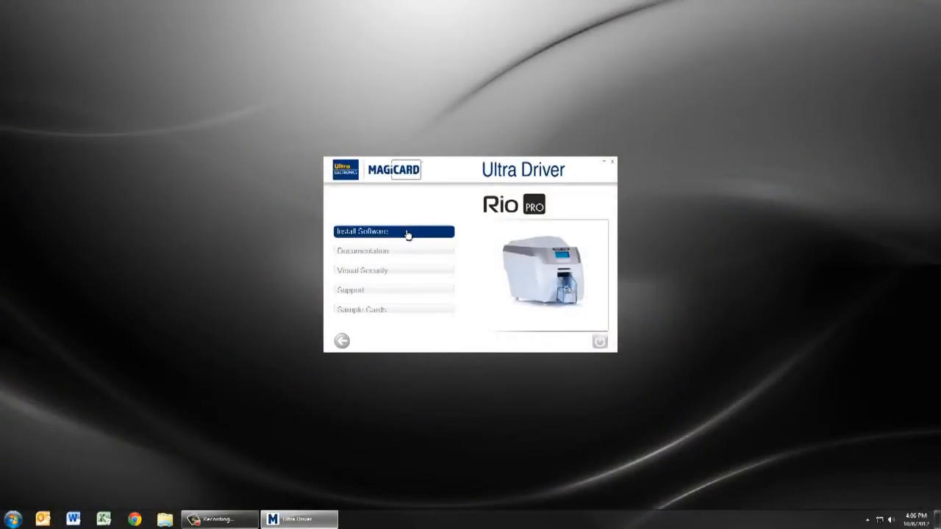
pyautogui.click(393, 231)
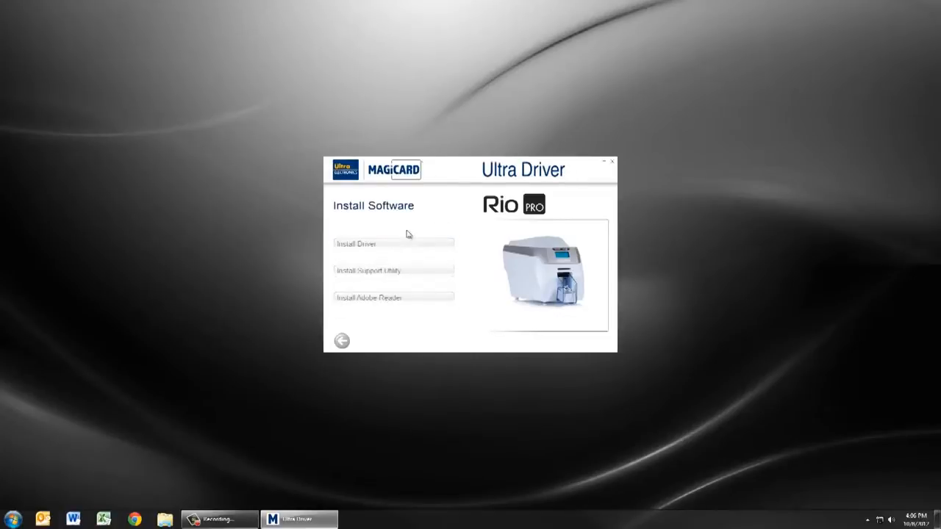
pyautogui.moveTo(407, 247)
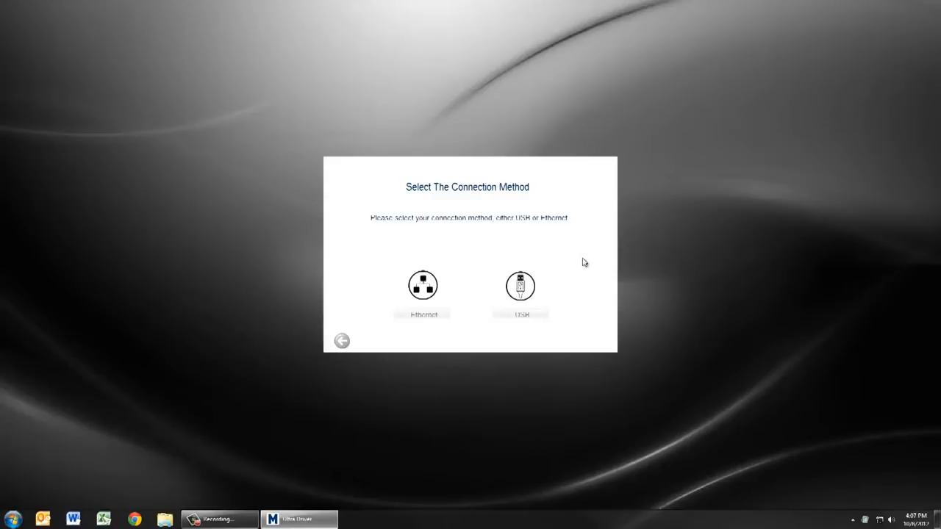
# Install the Rio Pro driver with USB as the connection method.
pyautogui.click(518, 287)
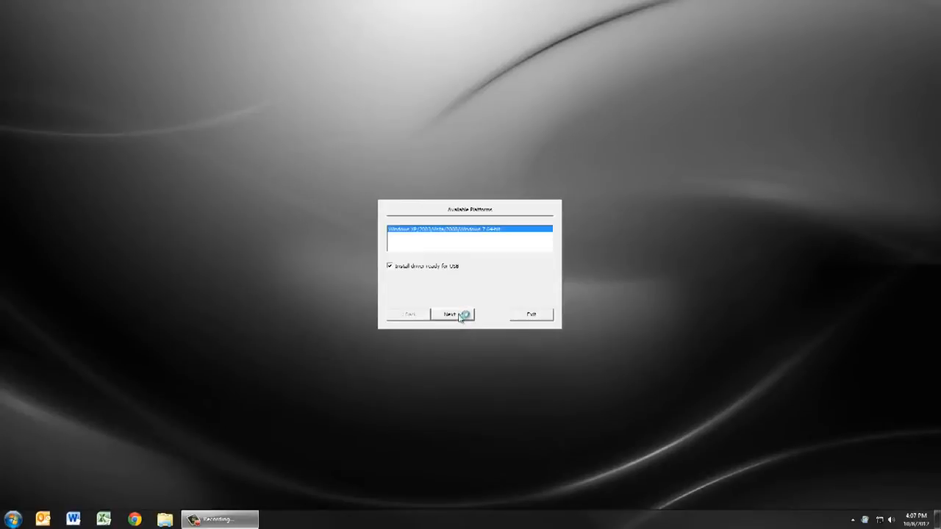
pyautogui.click(452, 313)
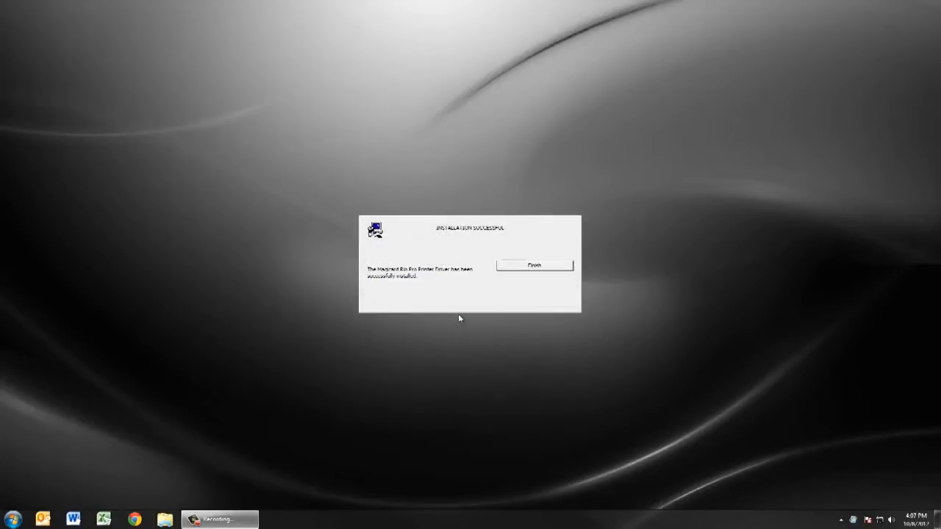
# Dismiss the Installation Successful message to reach Installation Step 1 of 2.
pyautogui.click(533, 264)
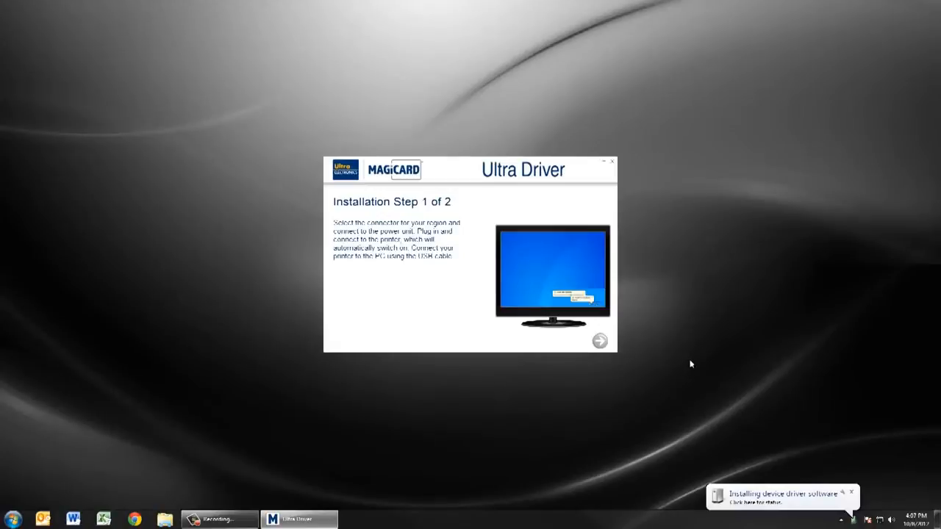
pyautogui.moveTo(636, 347)
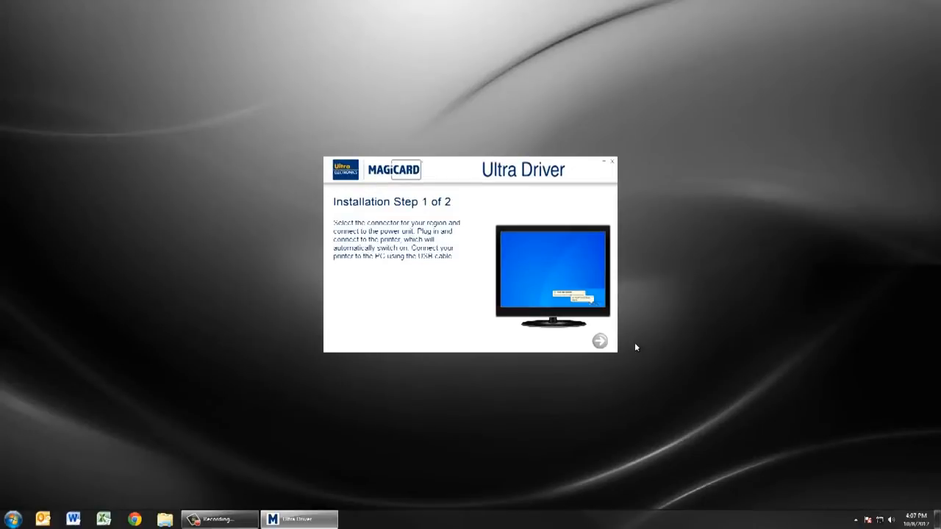
pyautogui.moveTo(632, 345)
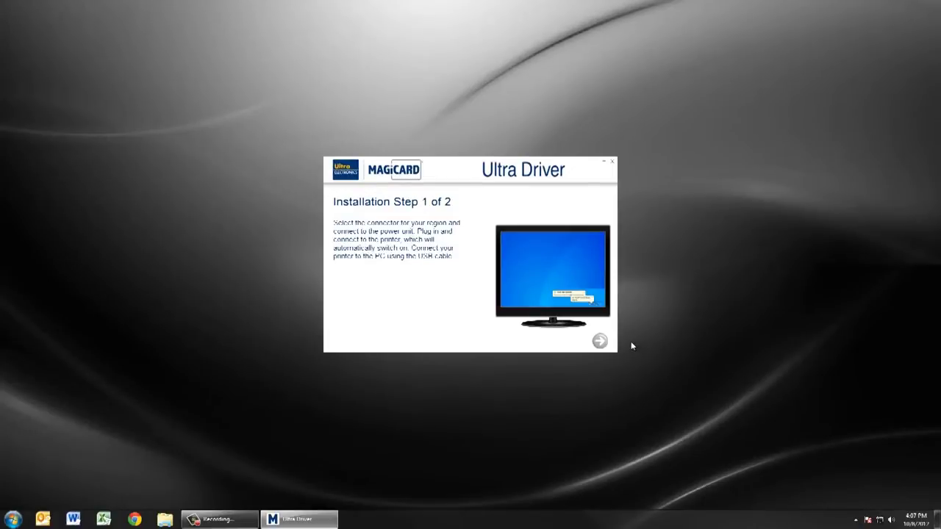
pyautogui.moveTo(601, 340)
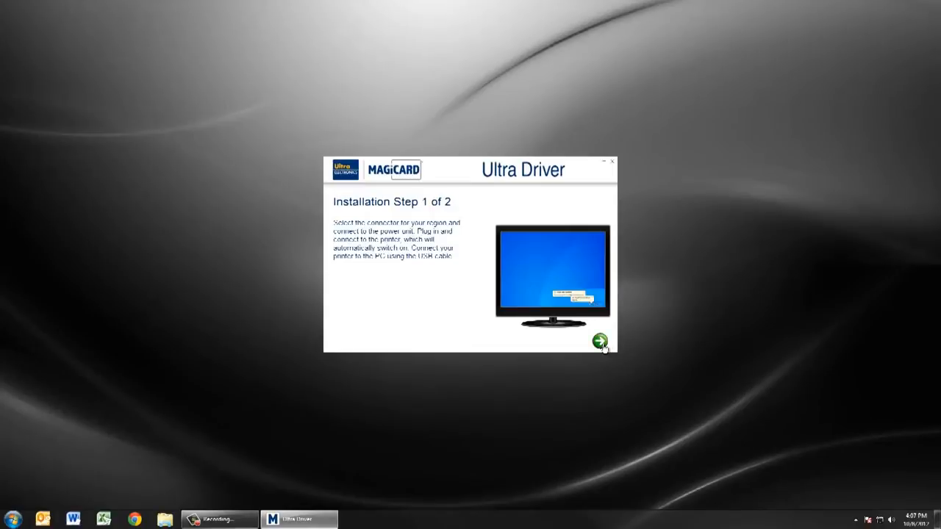
# Continue past the USB connection instructions and install Magicard Updater.
pyautogui.click(599, 340)
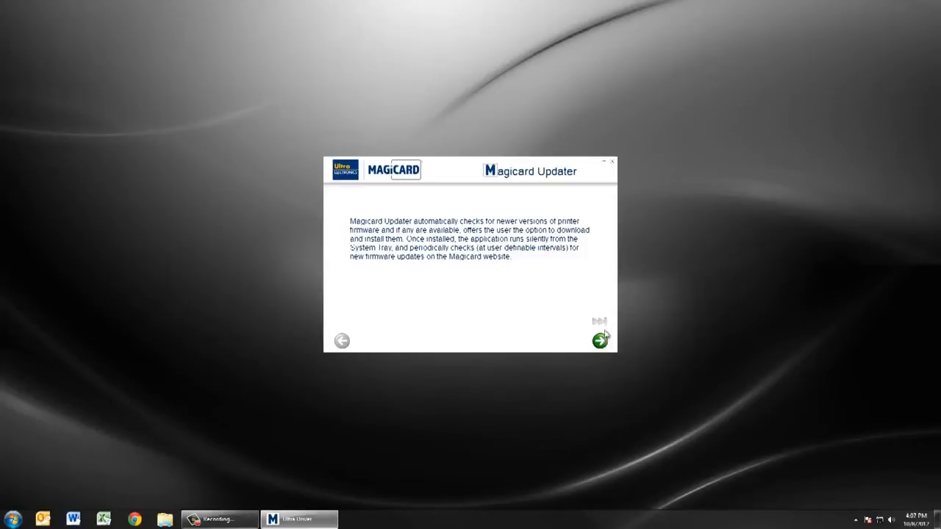
pyautogui.click(600, 340)
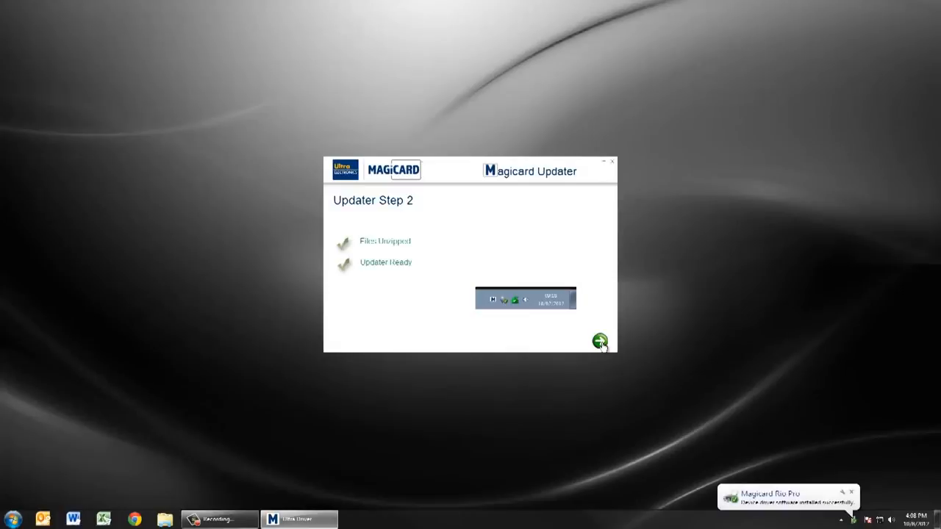
# Skip printer registration and return to the Rio Pro main menu.
pyautogui.click(599, 339)
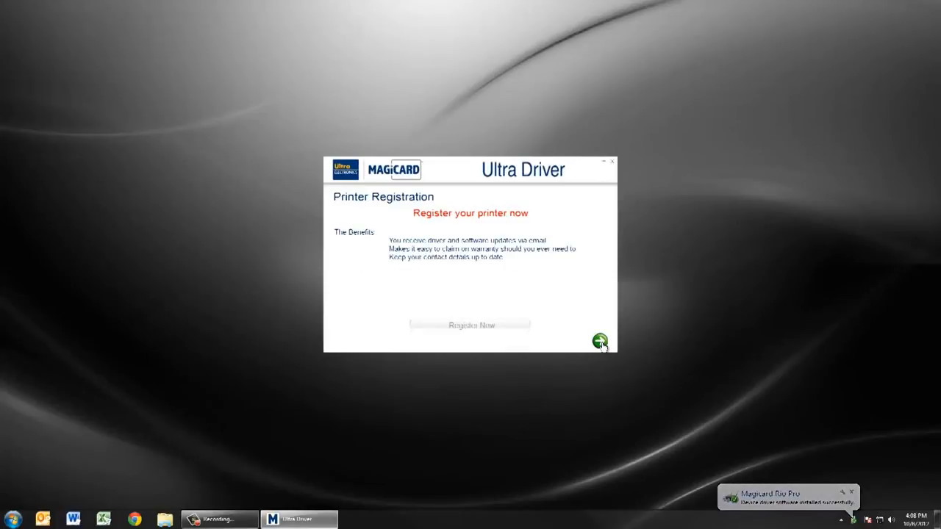
pyautogui.click(597, 340)
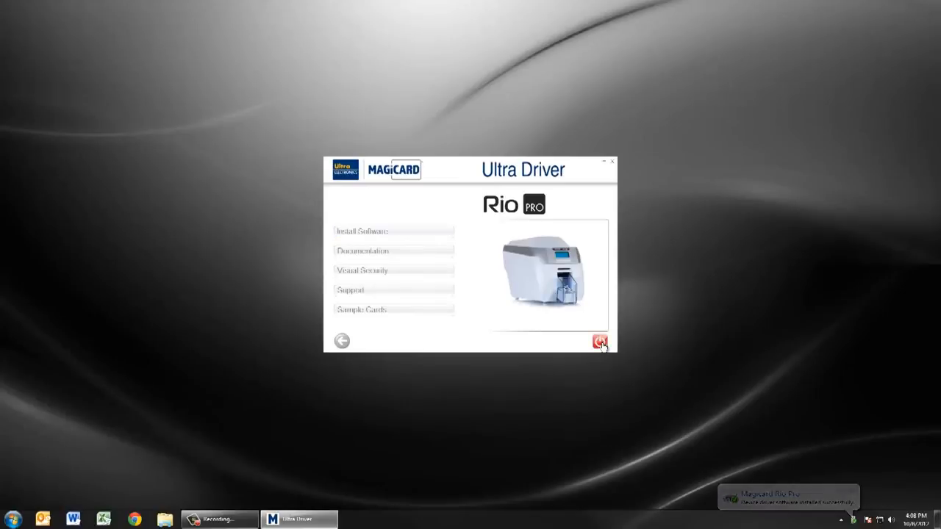